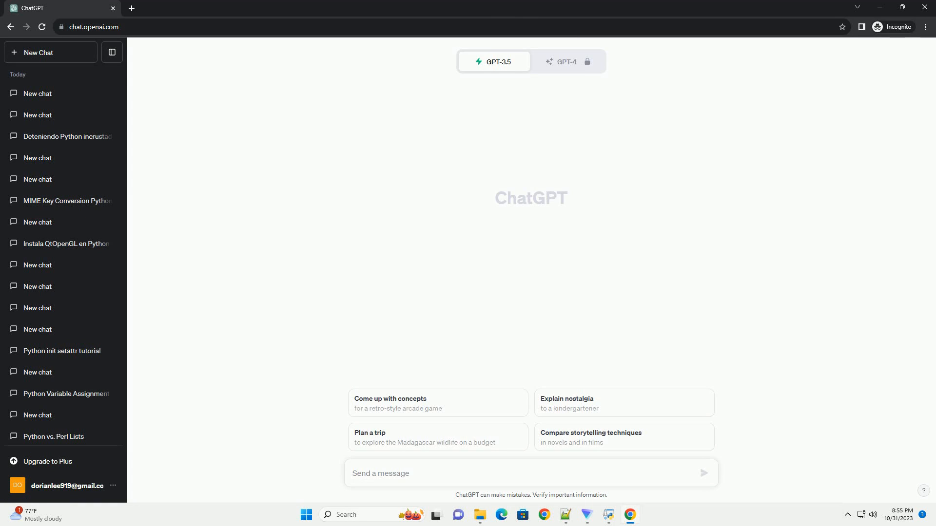
Ask ChatGPT for a tutorial on nested while loops in Python with code examples
click(703, 474)
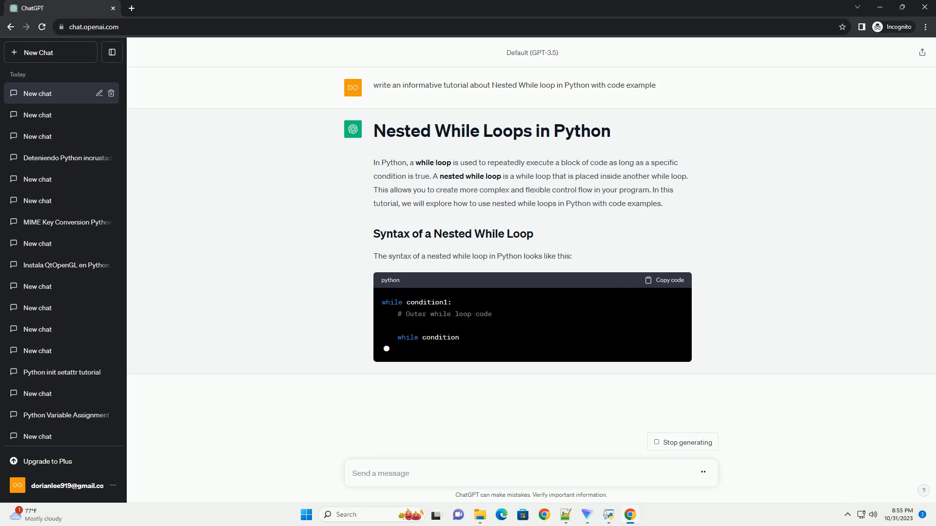
Follow the response through the syntax, multiplication table and user-input examples
scroll(down, 3)
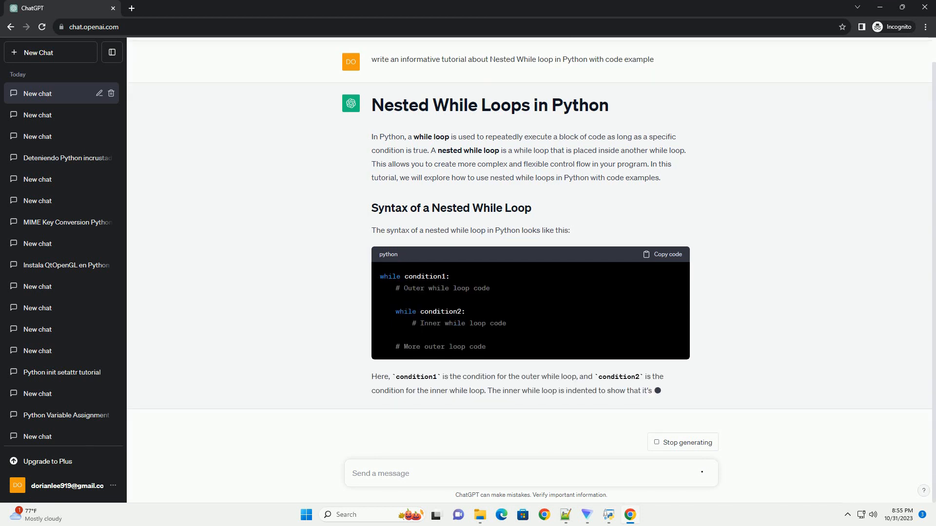
scroll(down, 3)
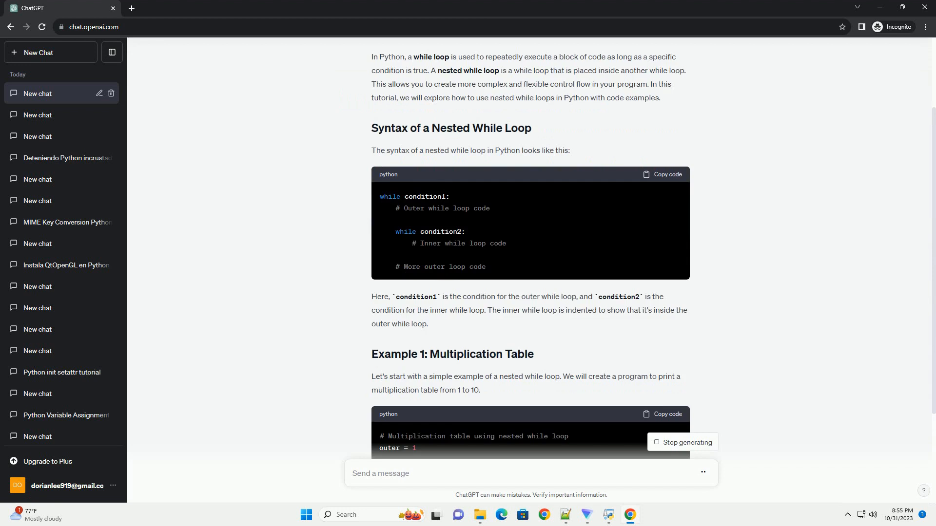
scroll(down, 3)
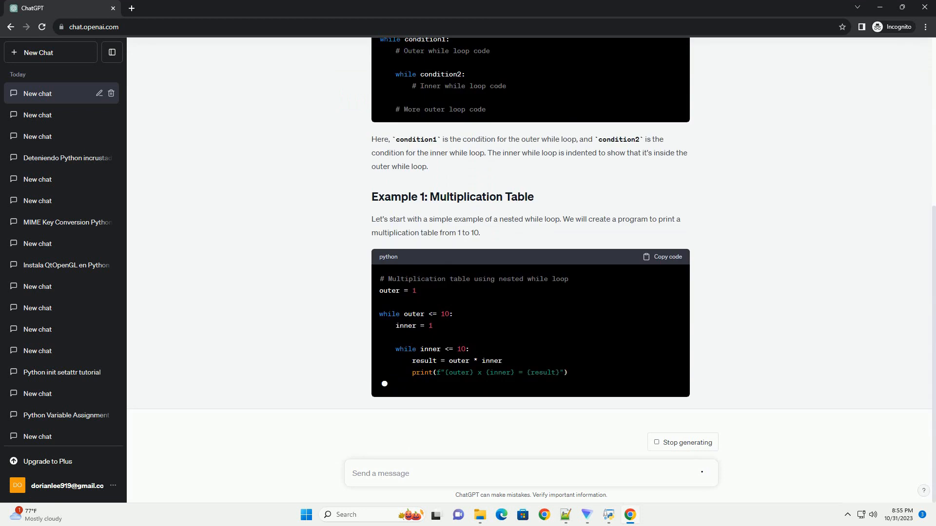
scroll(down, 3)
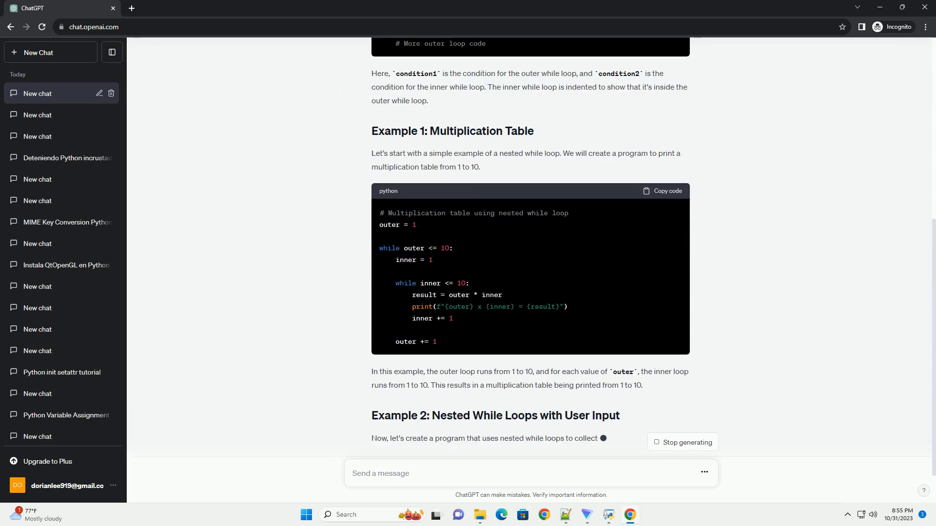
scroll(down, 3)
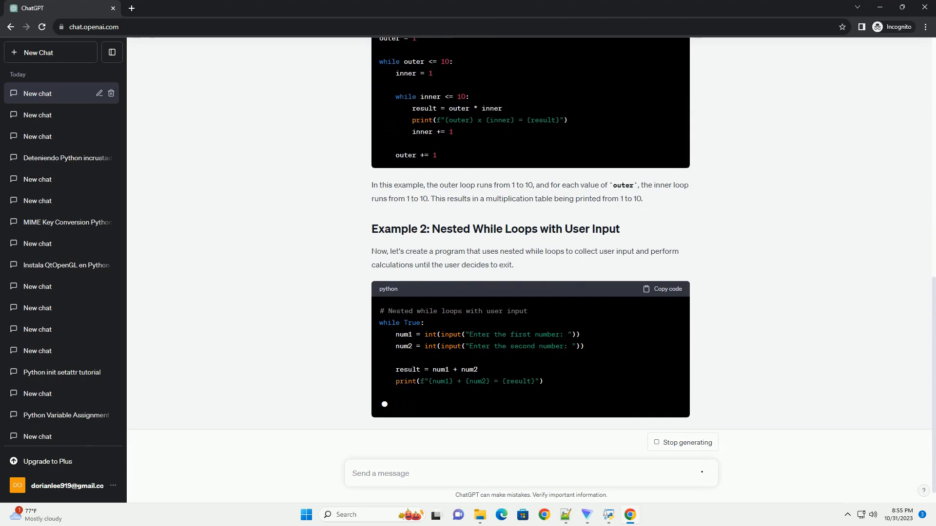
scroll(down, 3)
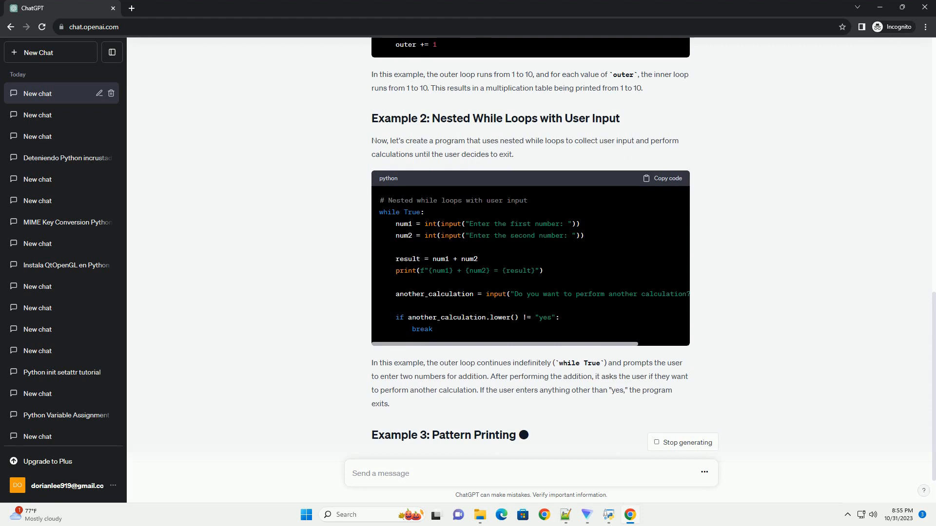
Follow the response through Example 3: Pattern Printing and into the Conclusion
scroll(down, 3)
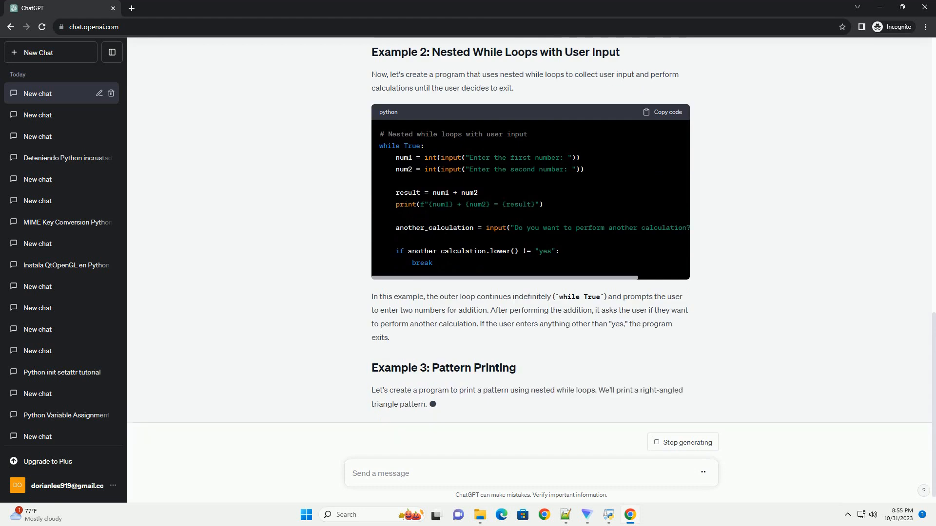
scroll(down, 3)
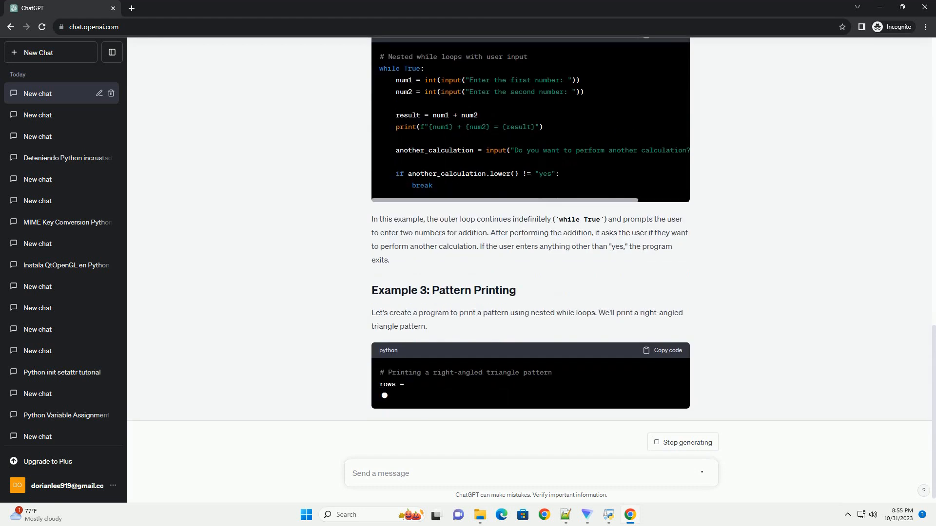
scroll(down, 3)
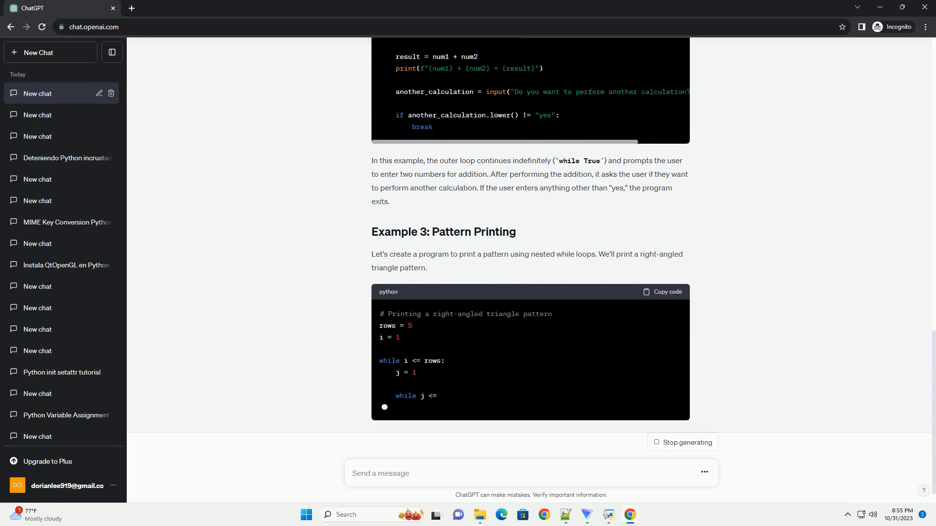
scroll(down, 3)
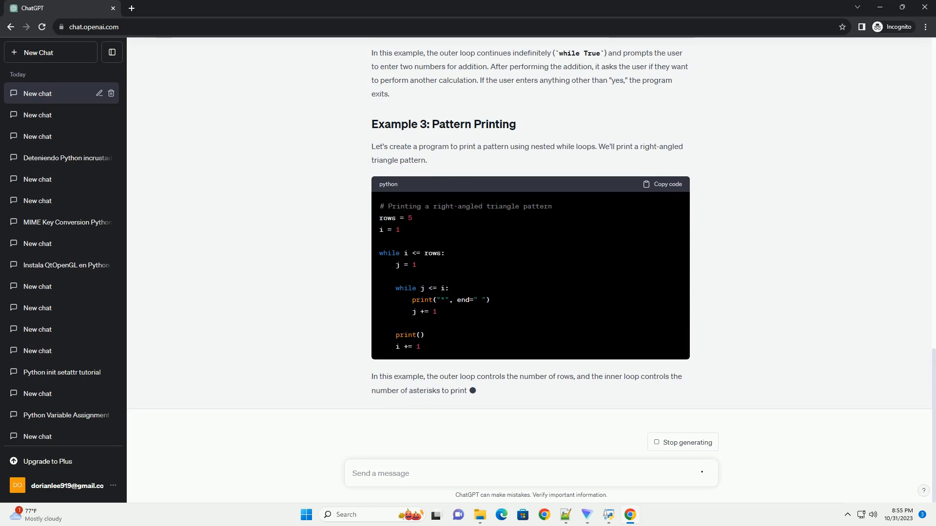
scroll(down, 3)
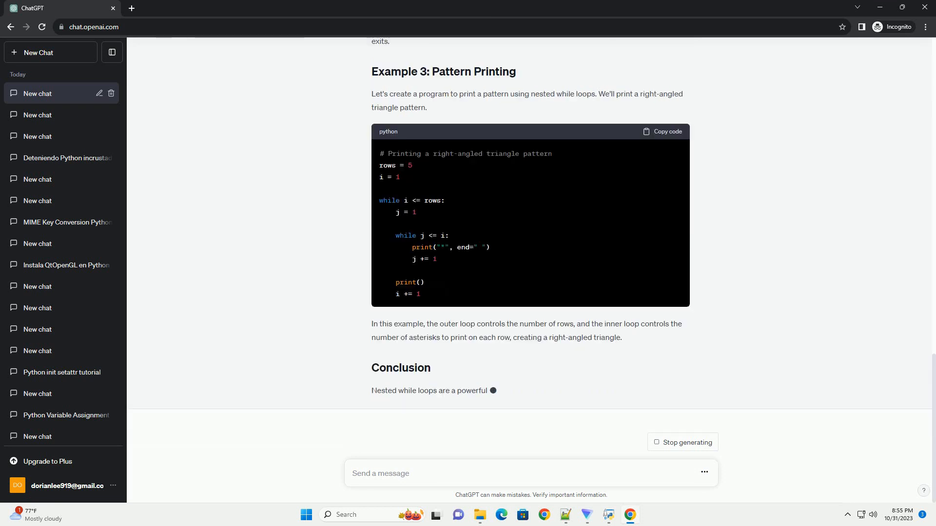